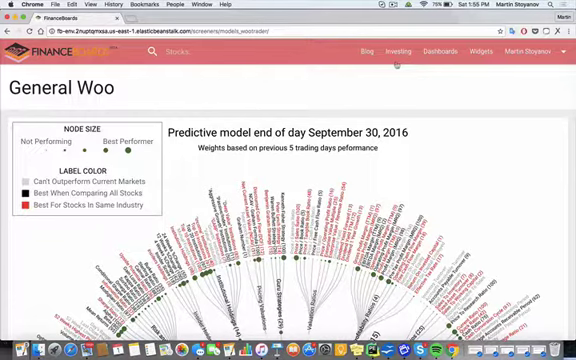
scroll("down", 3)
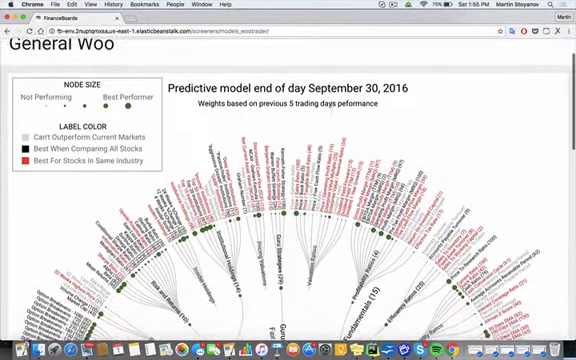
scroll("down", 3)
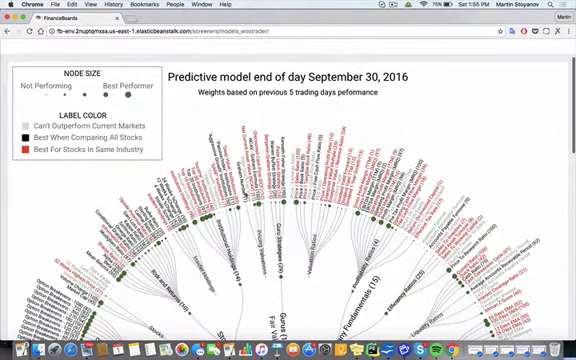
mouse_move(257, 200)
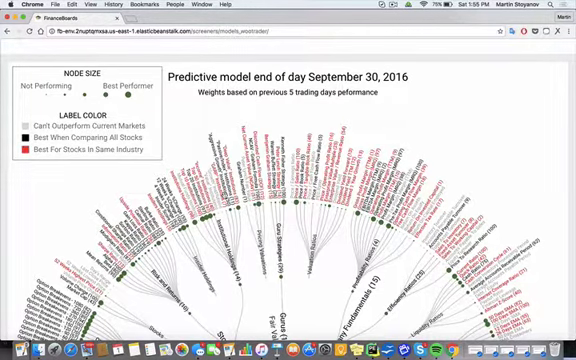
mouse_move(215, 196)
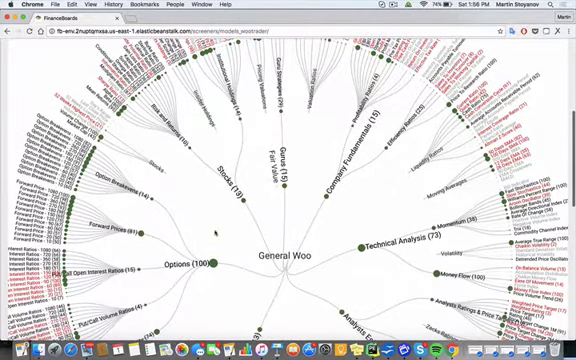
mouse_move(288, 258)
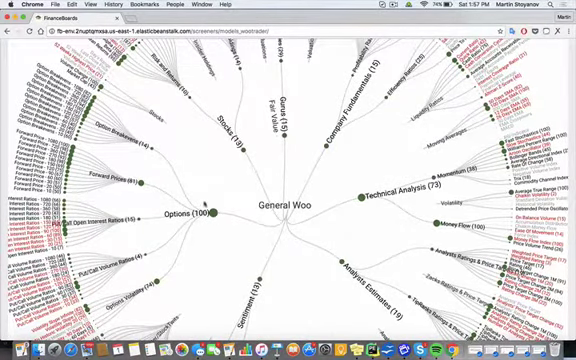
mouse_move(201, 214)
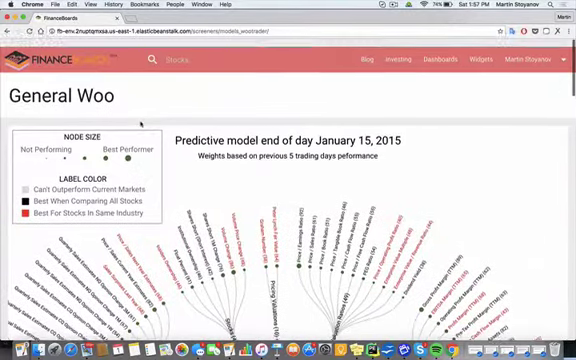
scroll("down", 3)
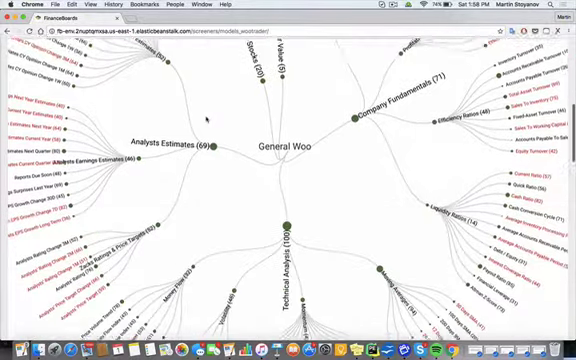
scroll("down", 3)
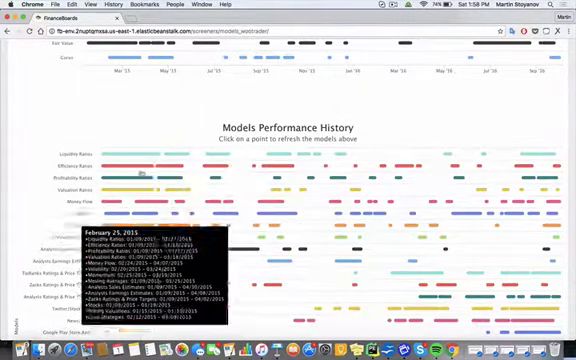
scroll("down", 3)
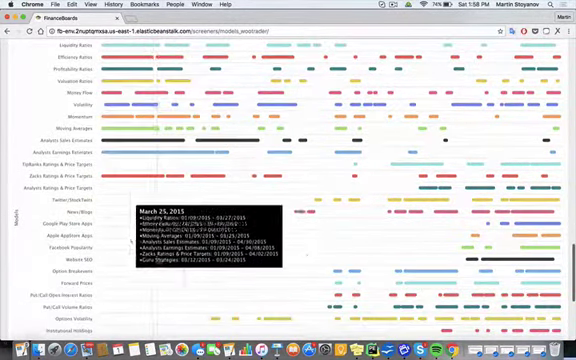
scroll("down", 3)
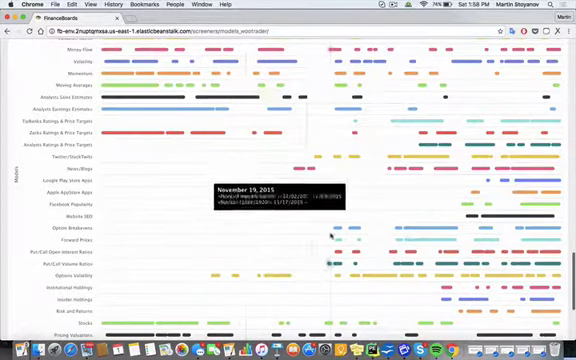